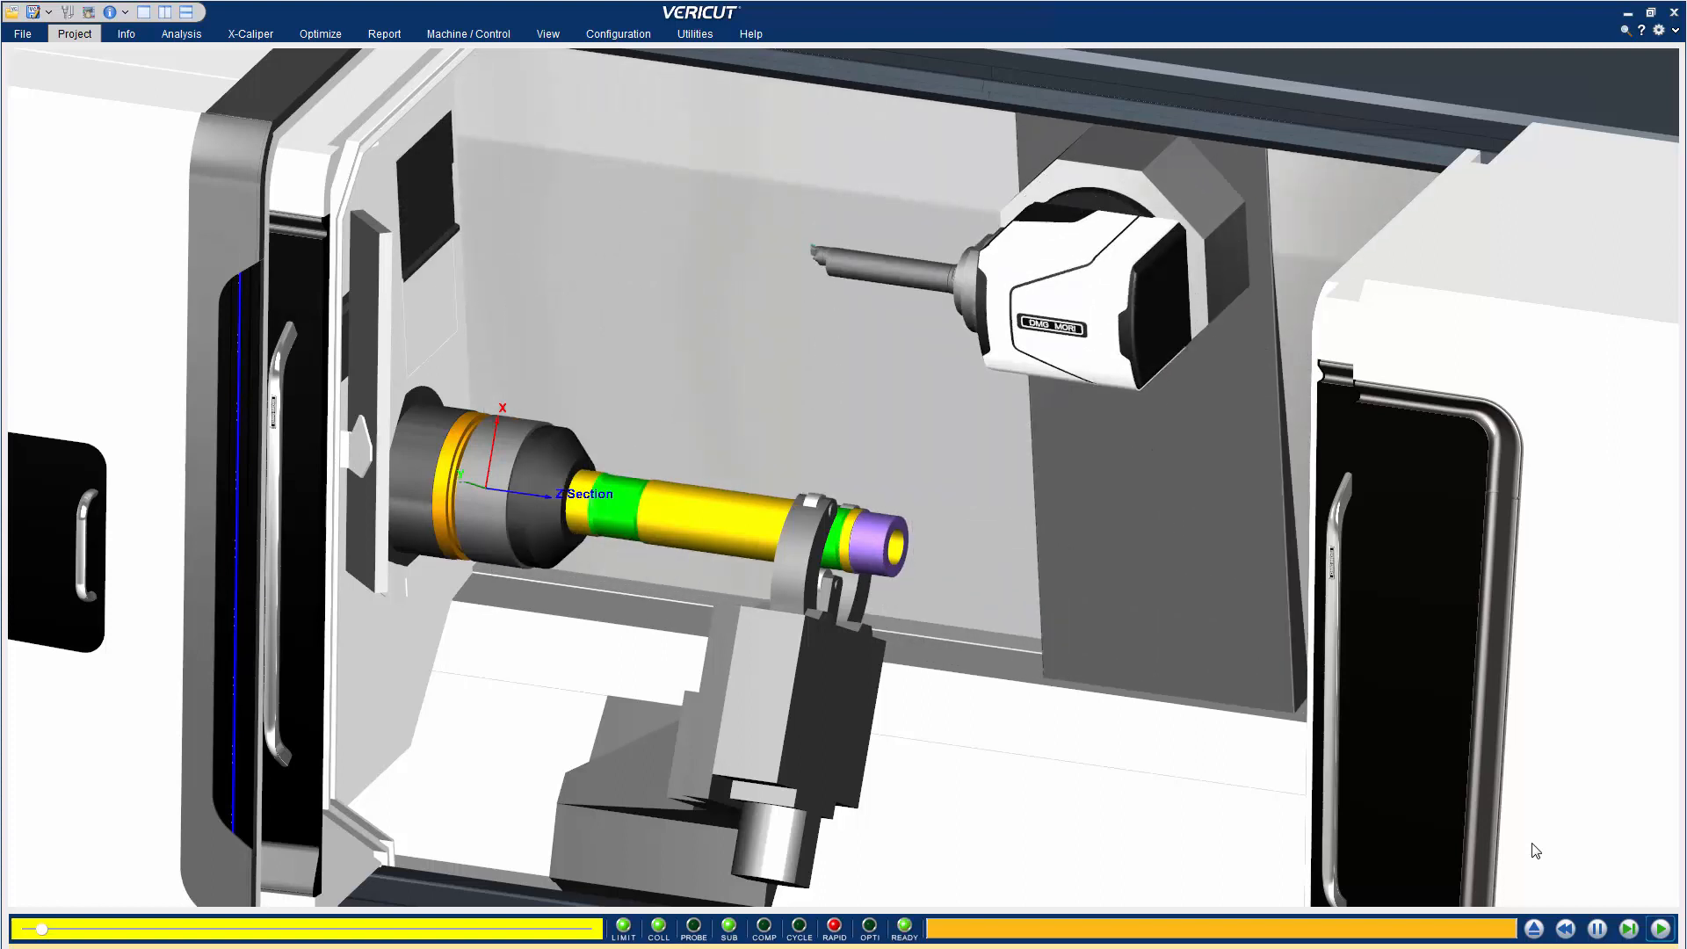
Show the Project ribbon to reach the lathe setup tools.
left_click(74, 34)
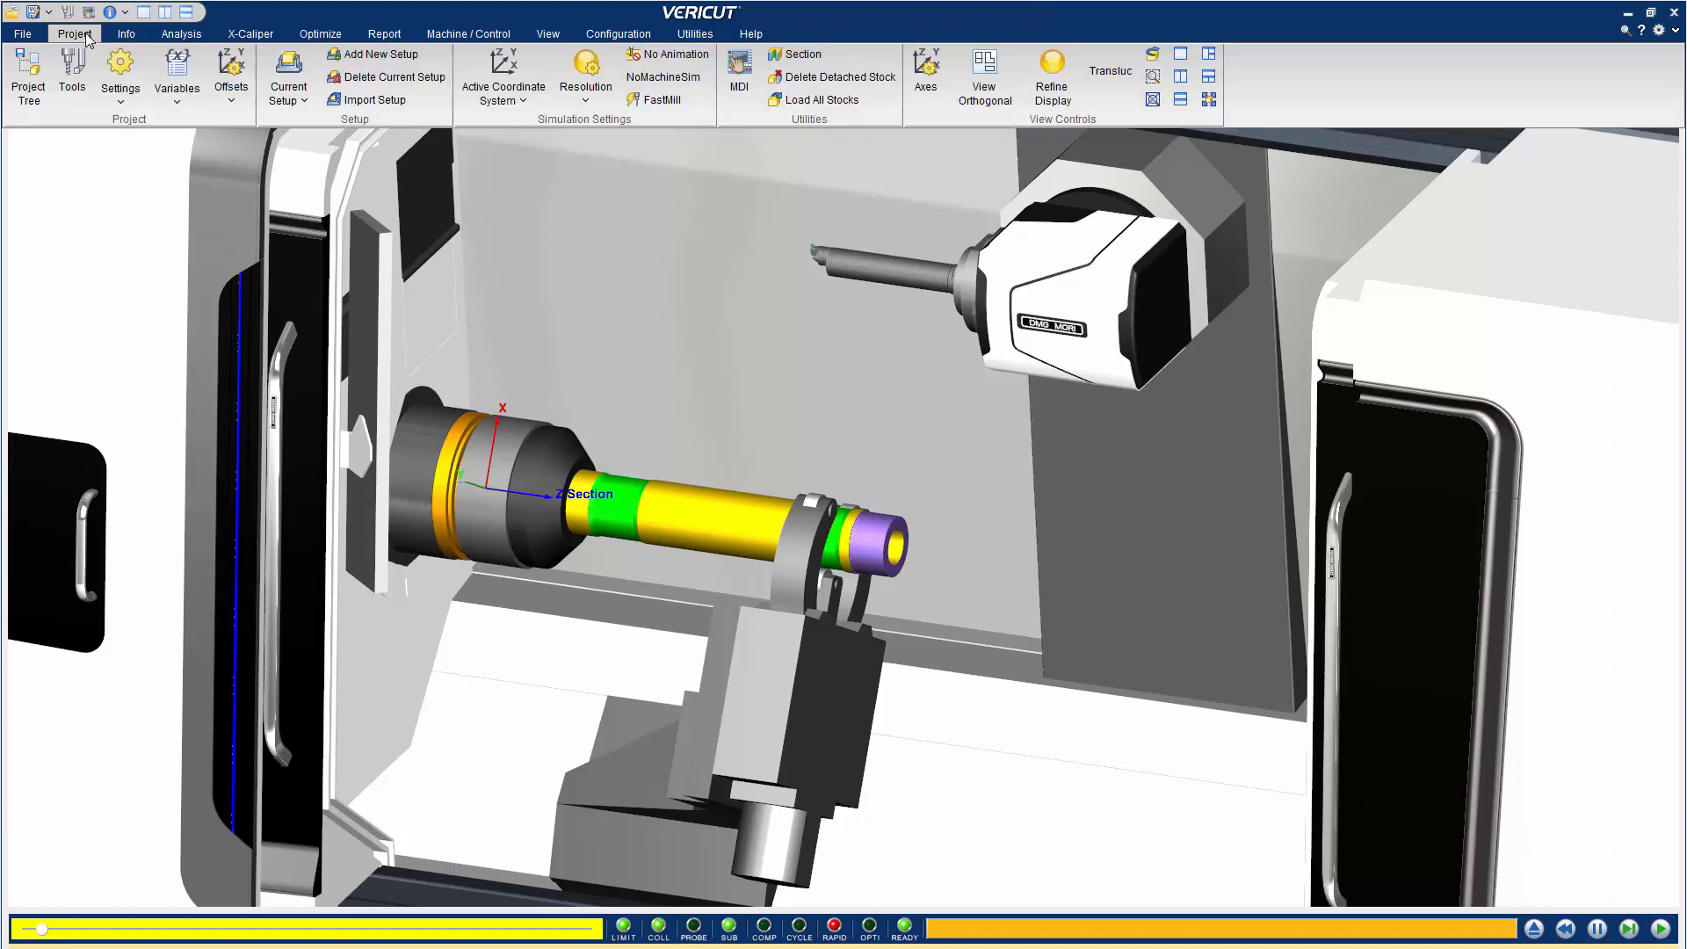
Add a new stock section plane and tilt Plane 1 so it cuts the machine open.
left_click(799, 54)
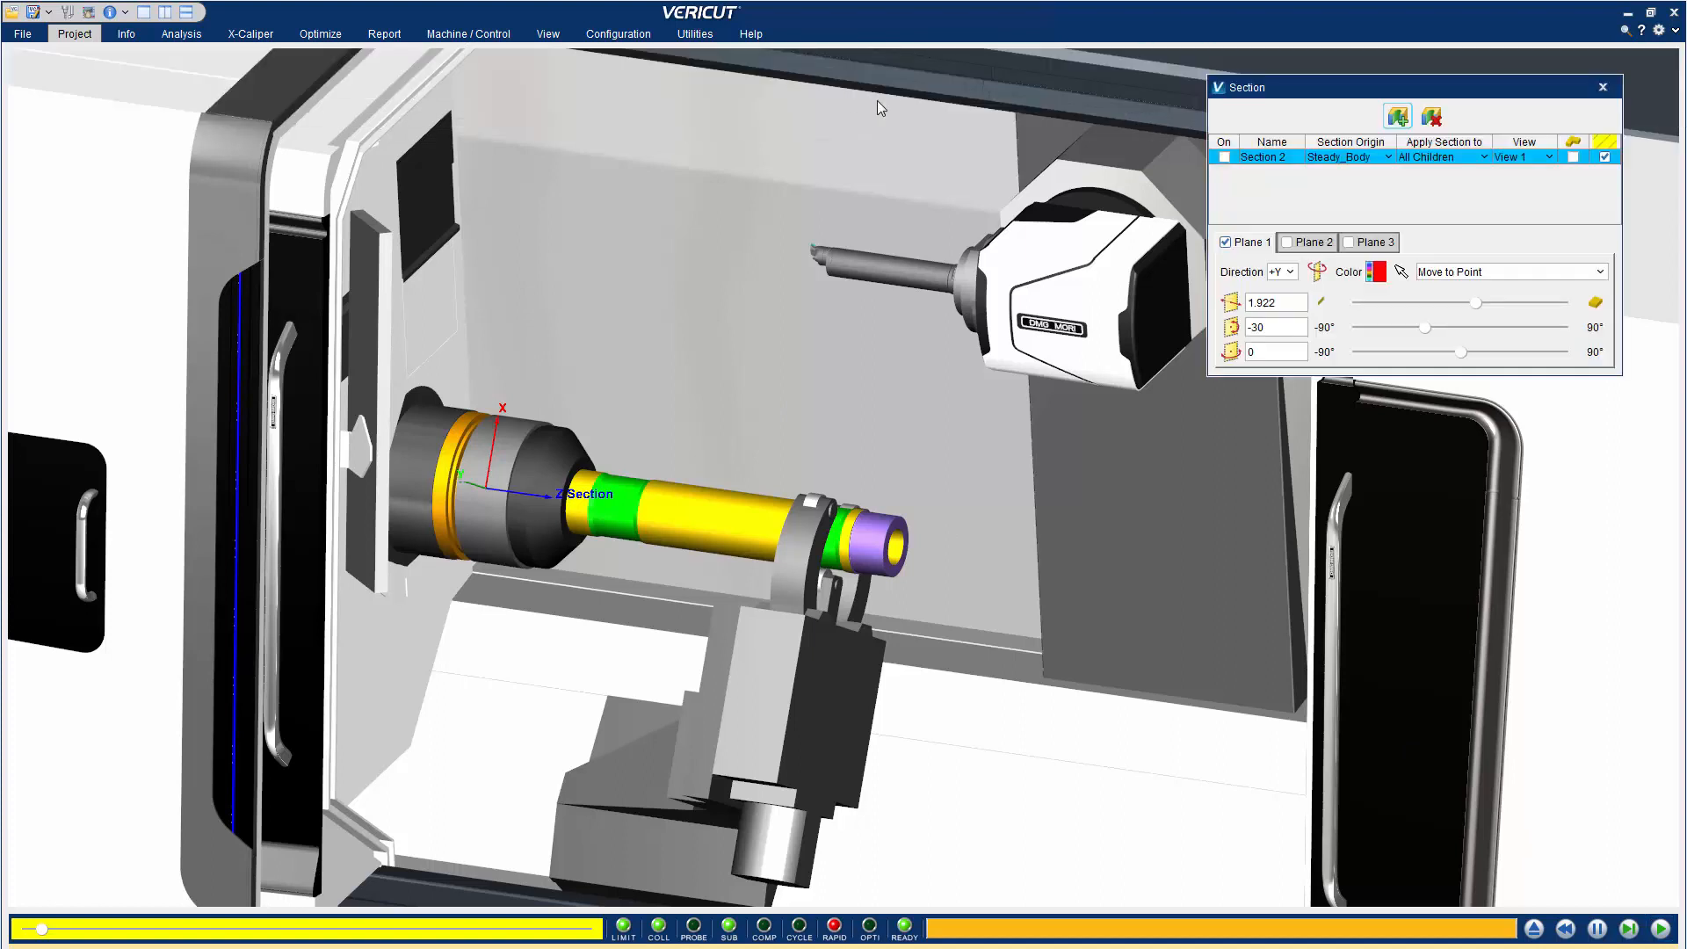
left_click(1397, 116)
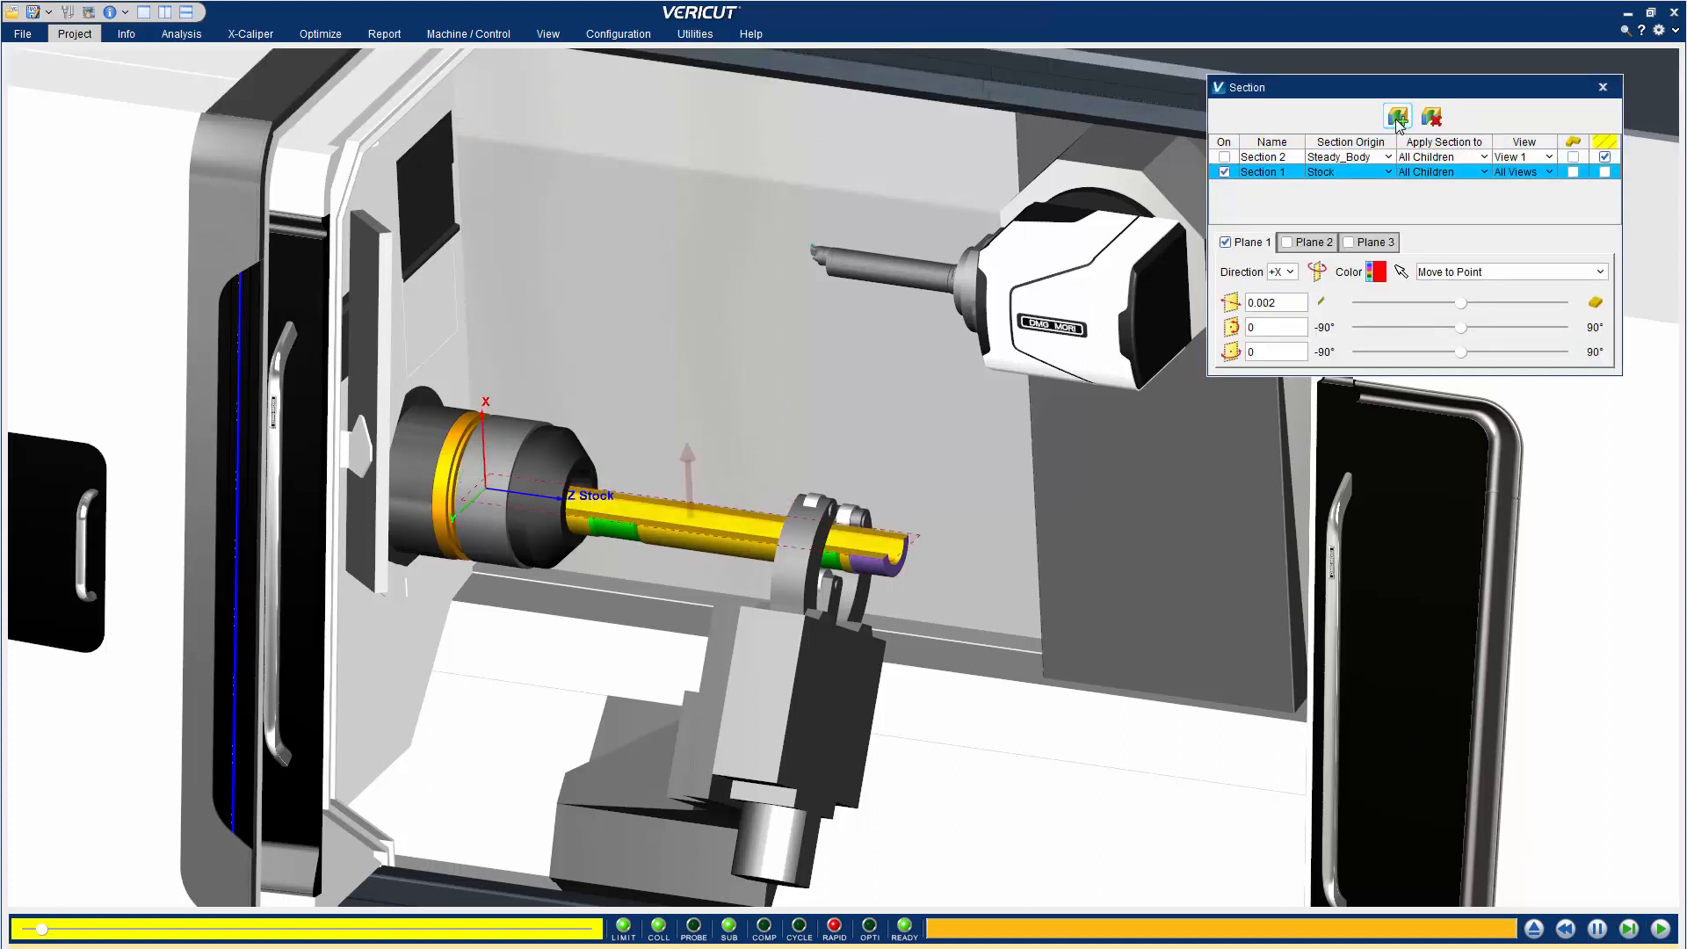
left_click_drag(1462, 351, 1424, 351)
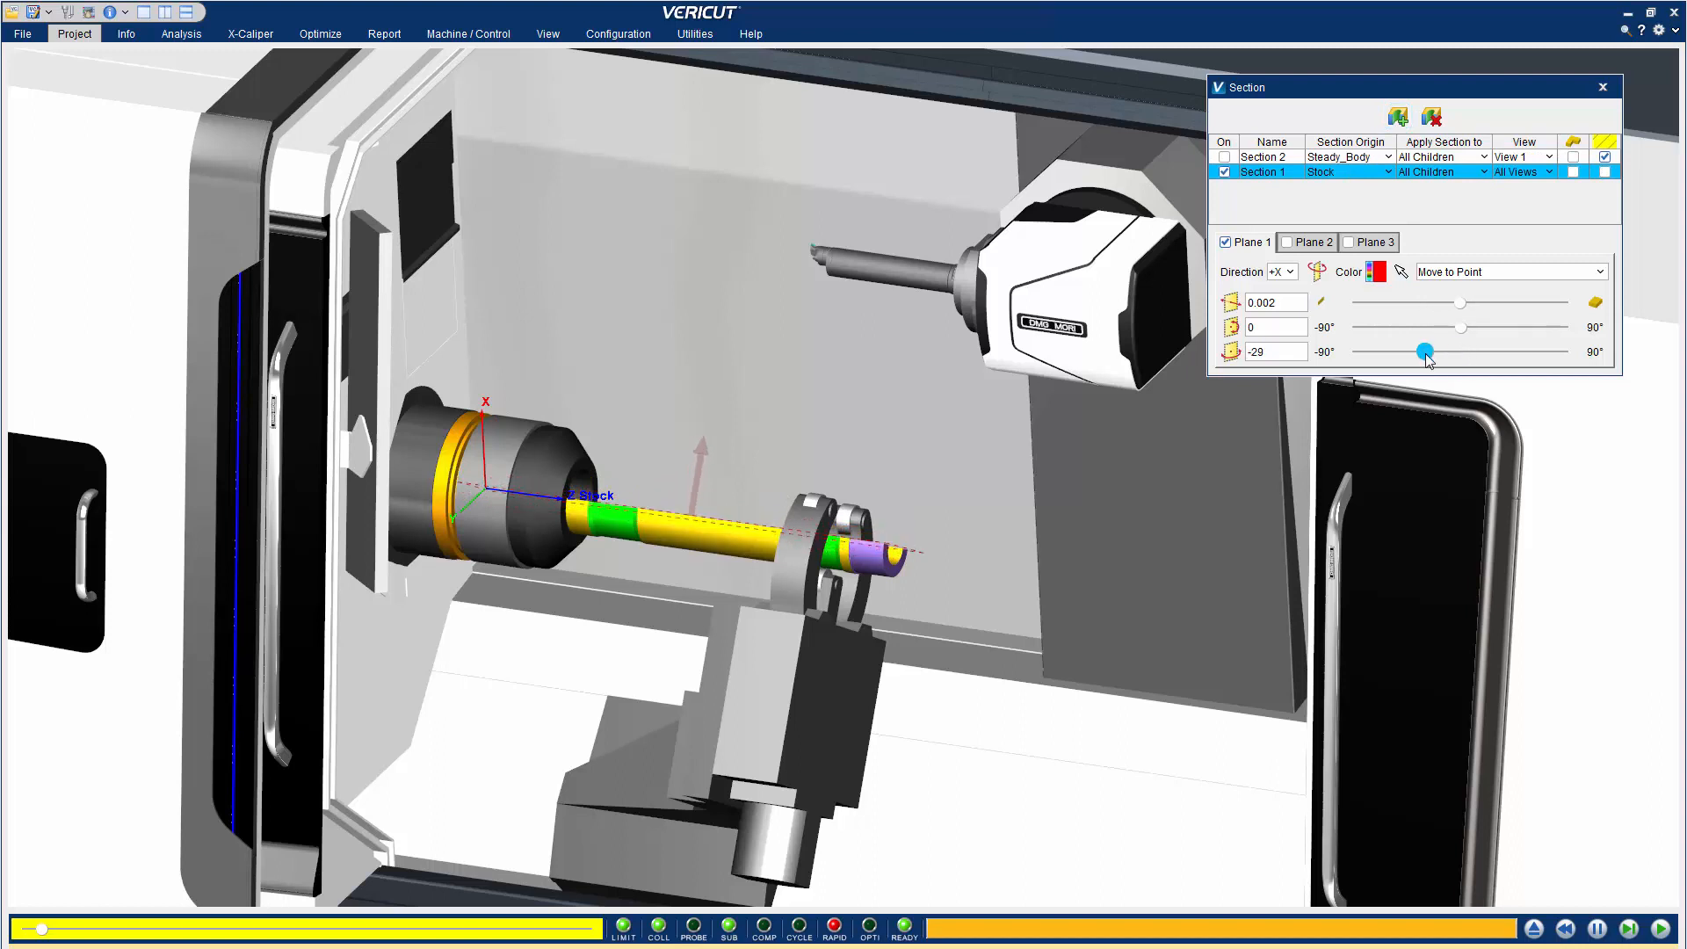
left_click_drag(1425, 351, 1479, 351)
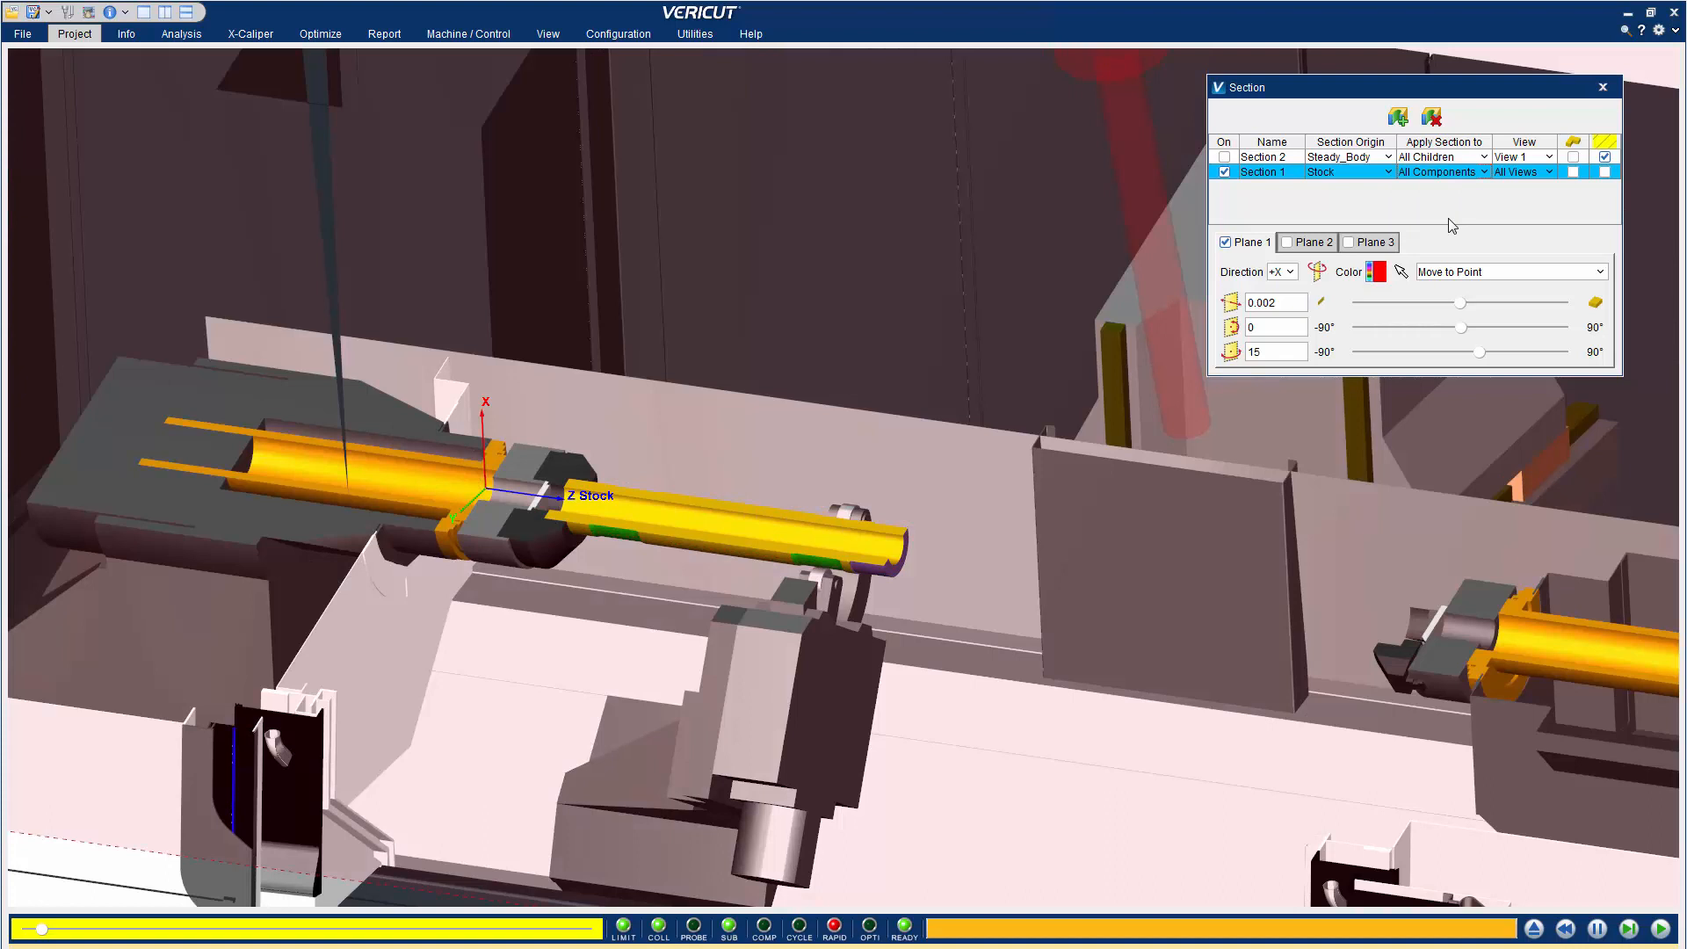
Apply the stock section to Self Only and tilt Plane 2 steeply to about -85°.
left_click(1441, 172)
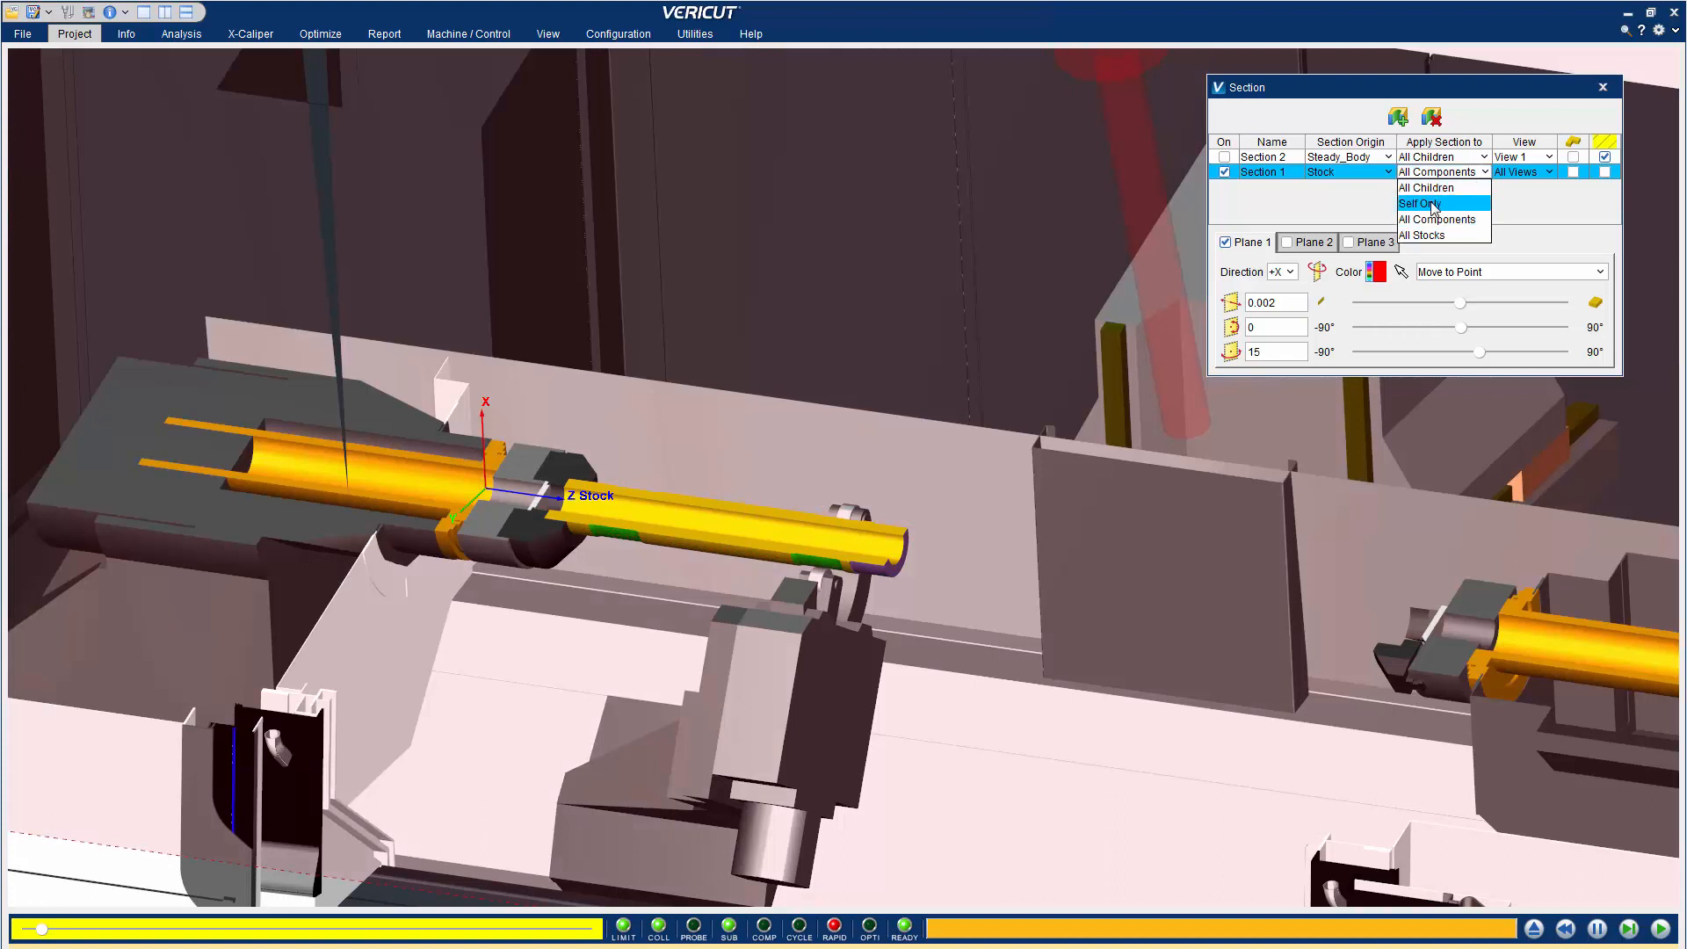
left_click(1421, 204)
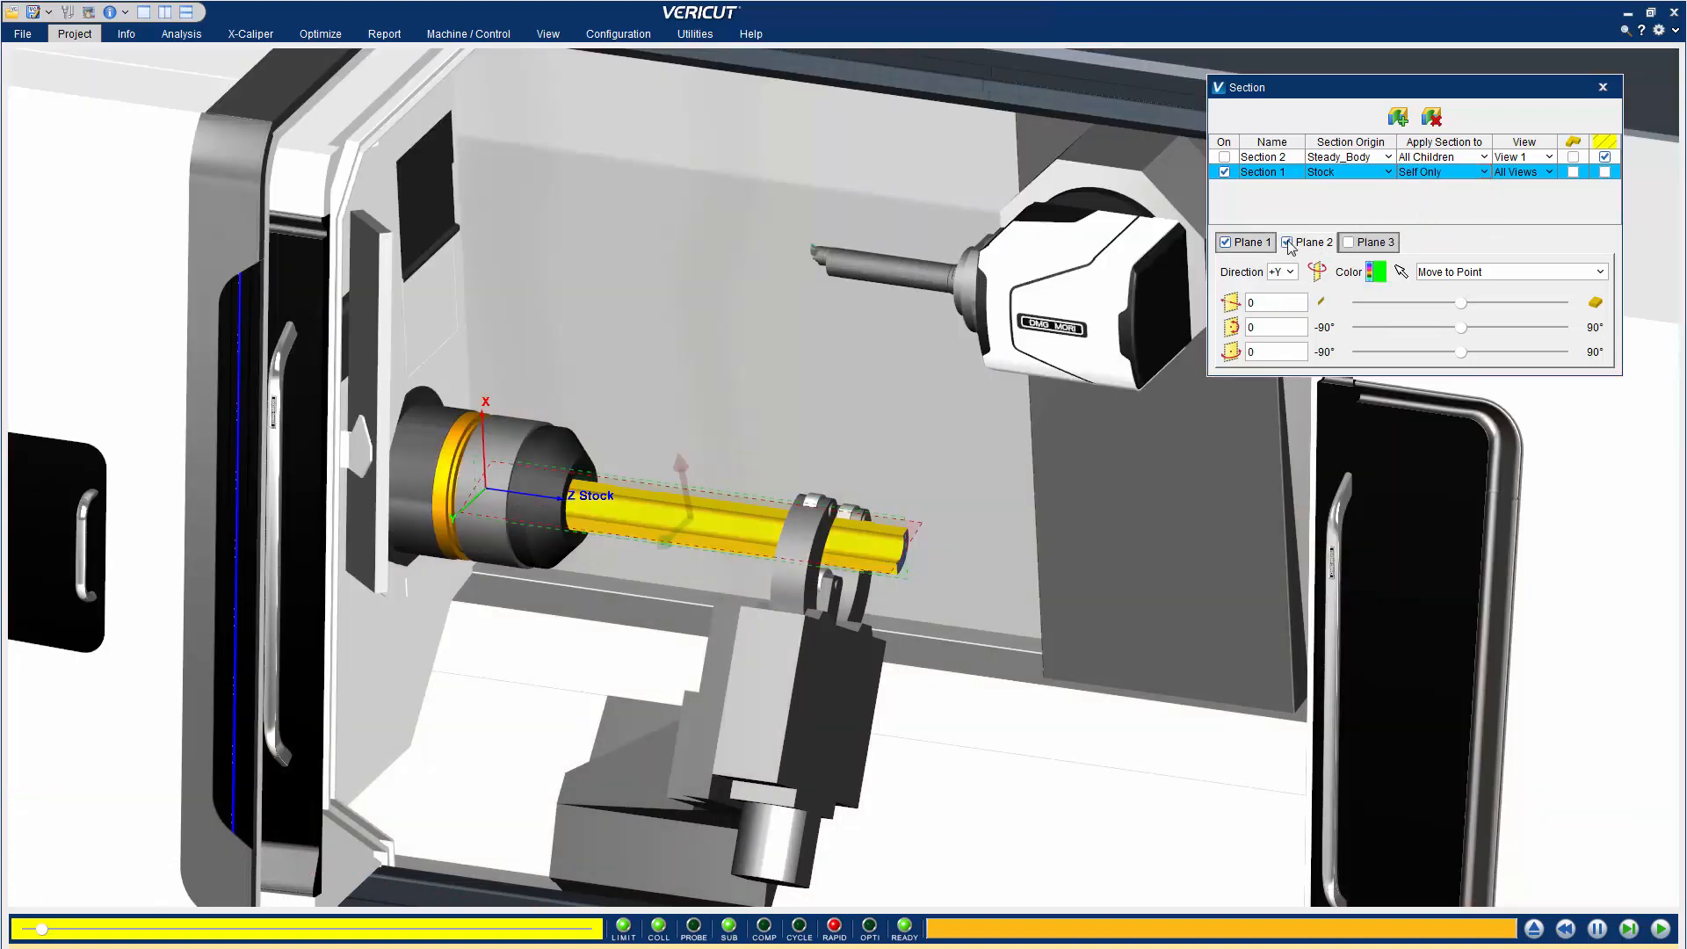
left_click_drag(1460, 327, 1354, 327)
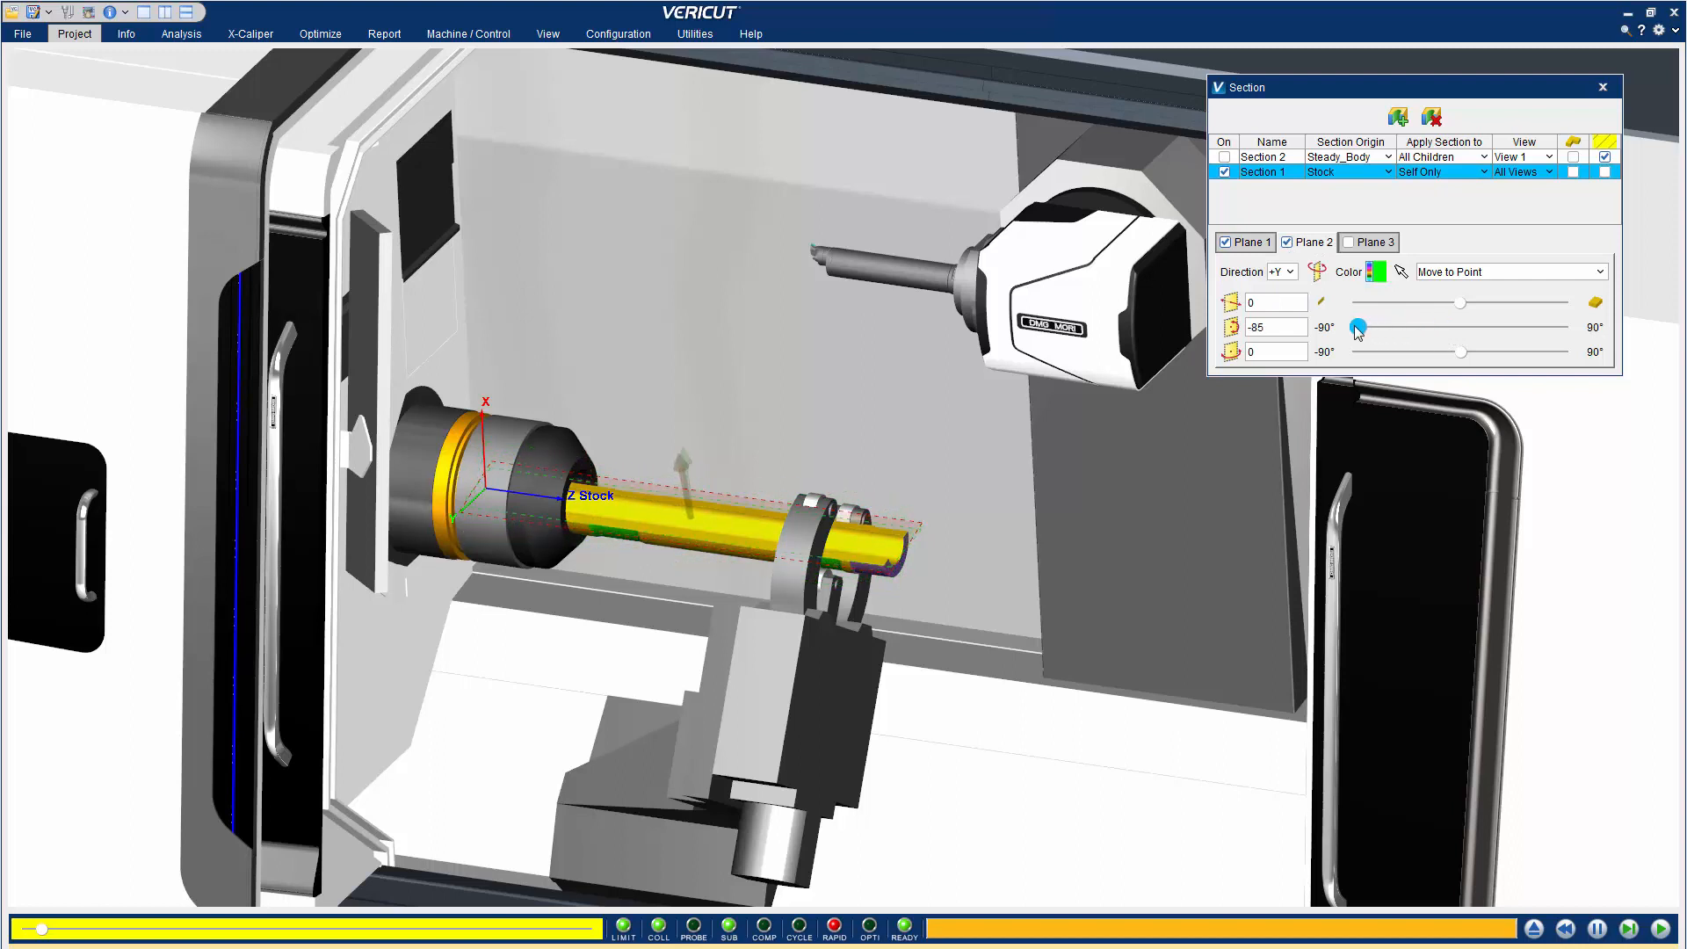
left_click_drag(1357, 327, 1414, 326)
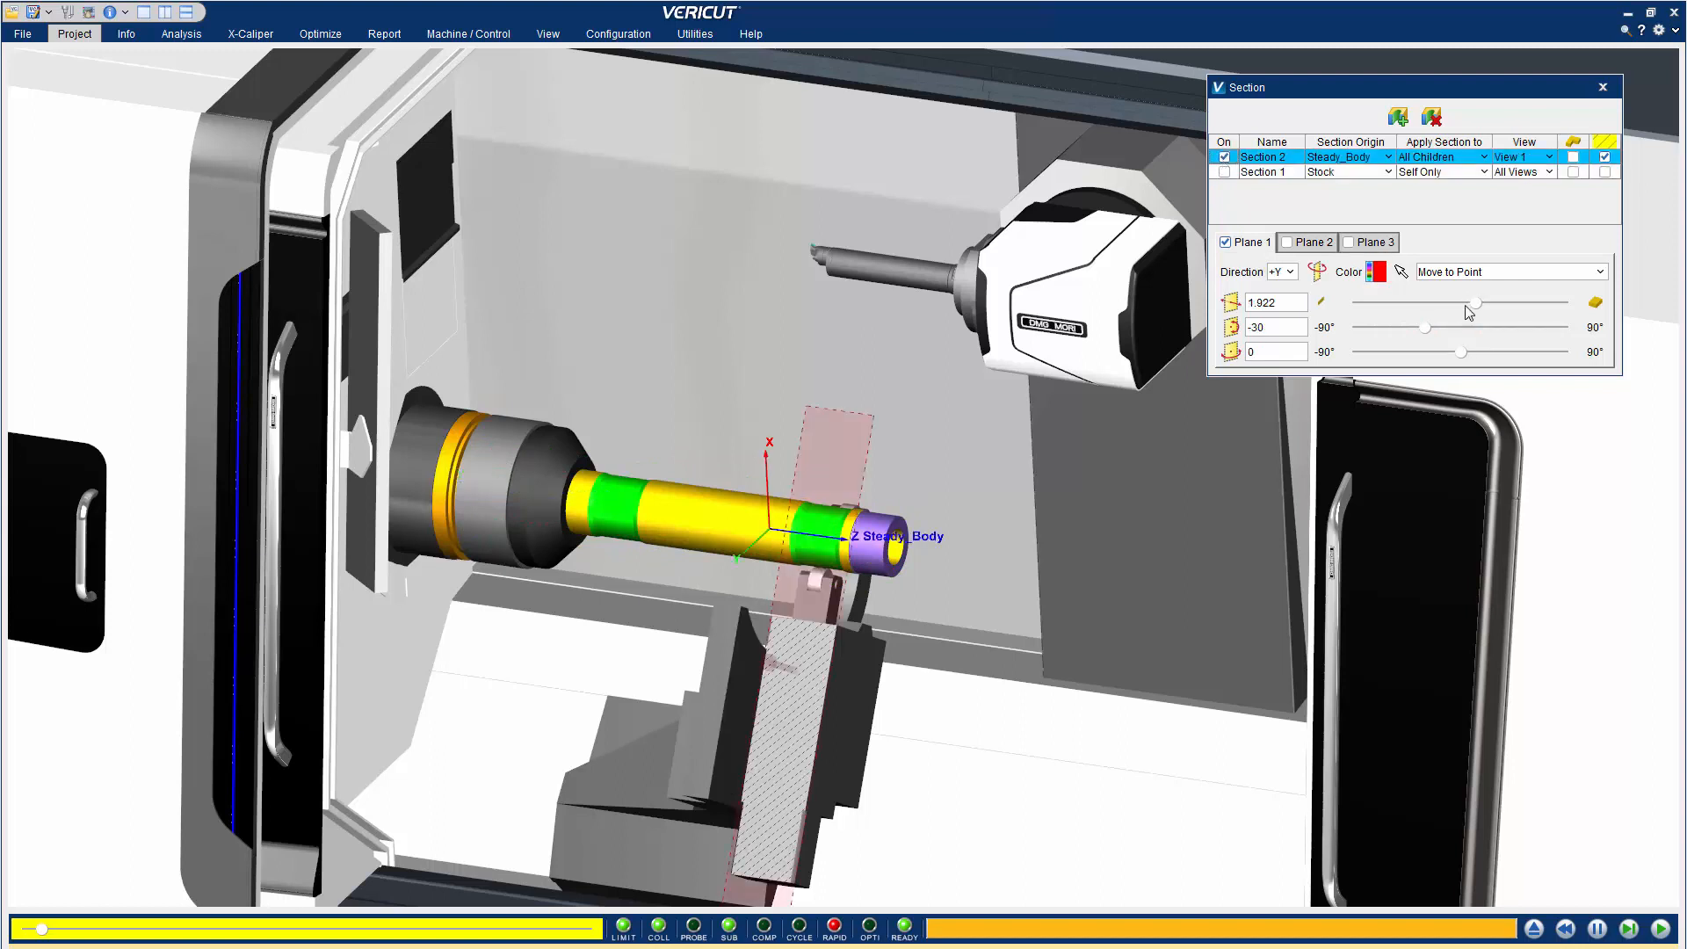
Slide the Steady_Body section plane along the steady rest, then switch Section 2 off.
left_click_drag(1476, 304, 1539, 304)
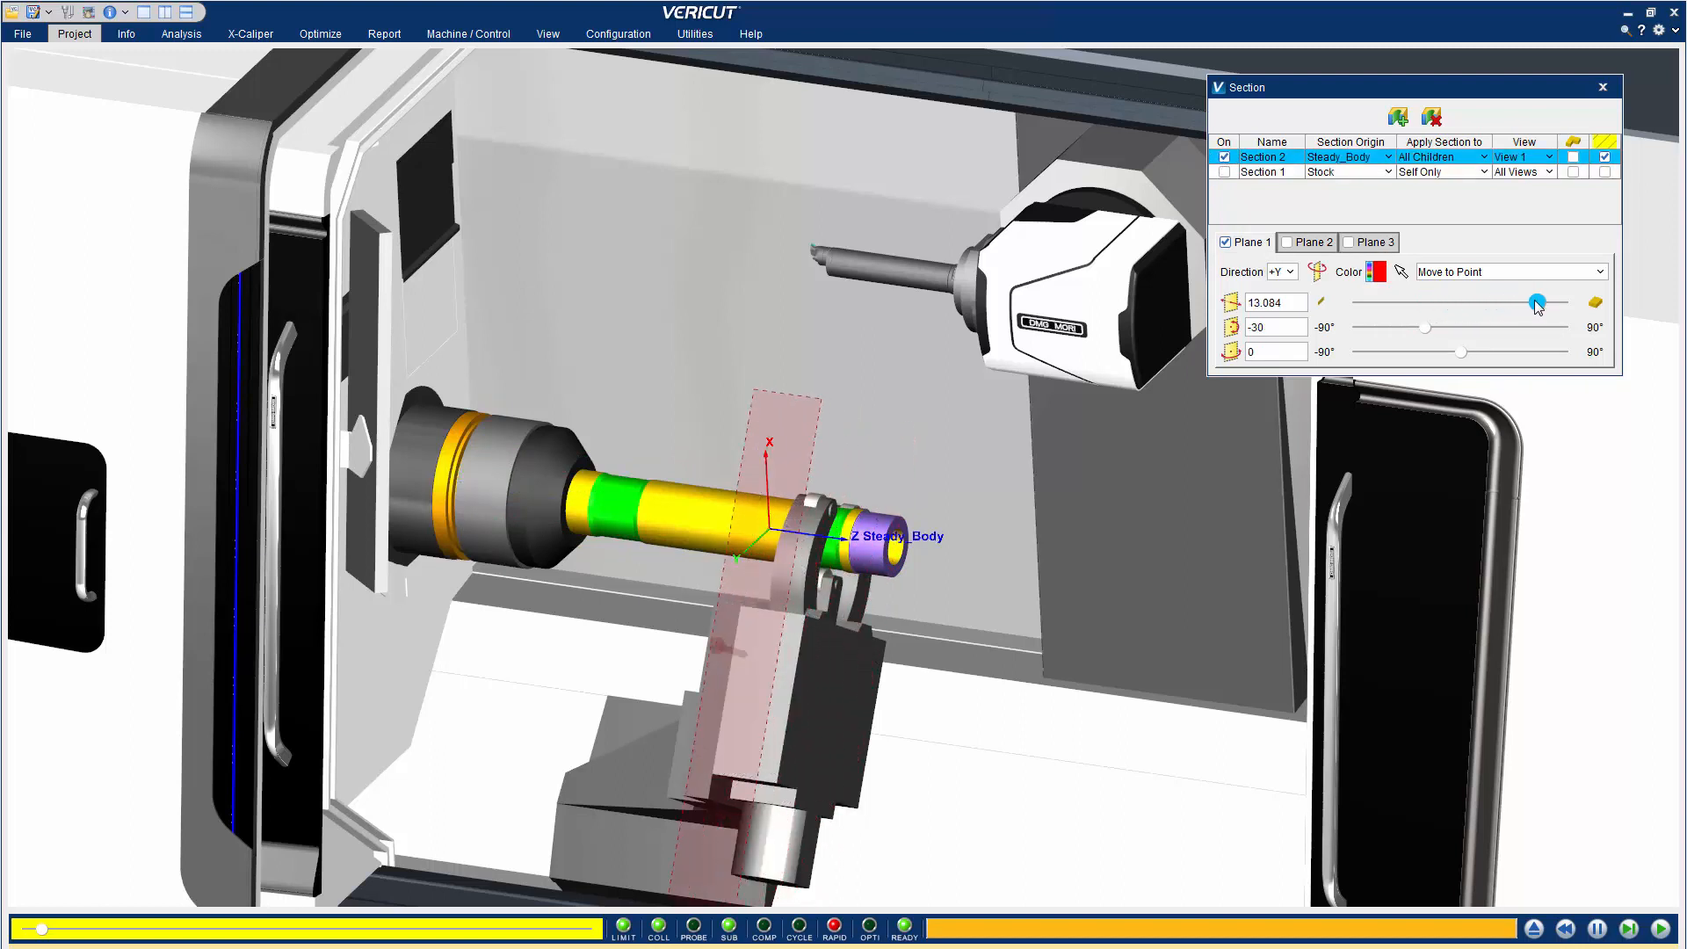
left_click_drag(1535, 303, 1510, 302)
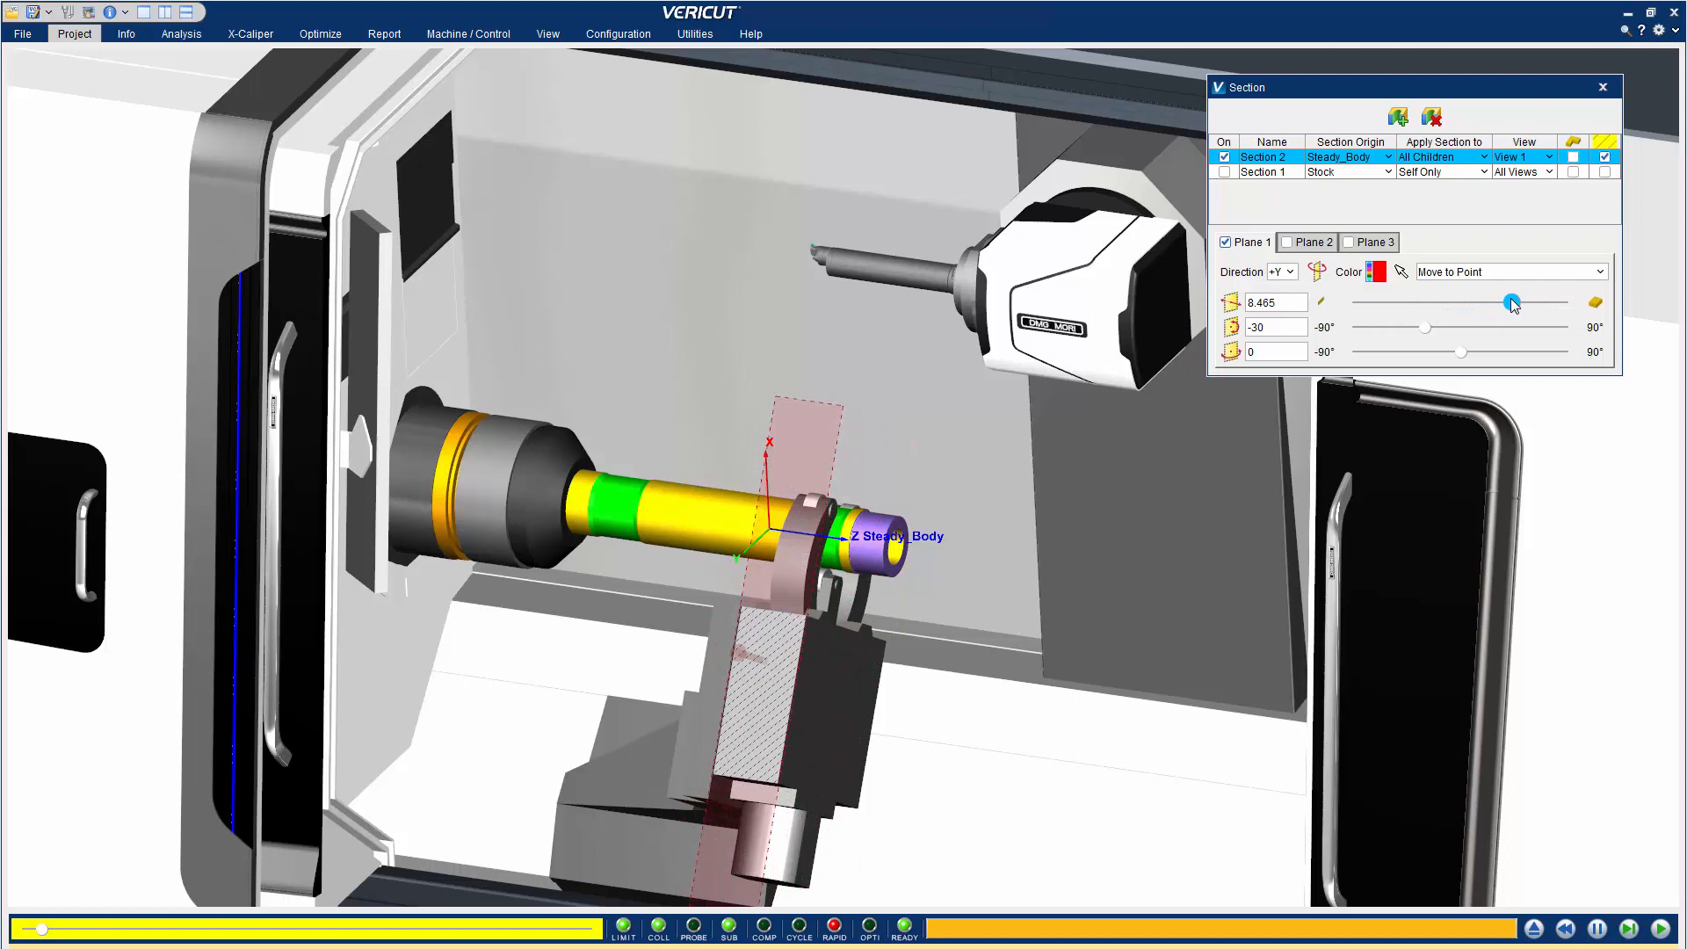
left_click(1223, 173)
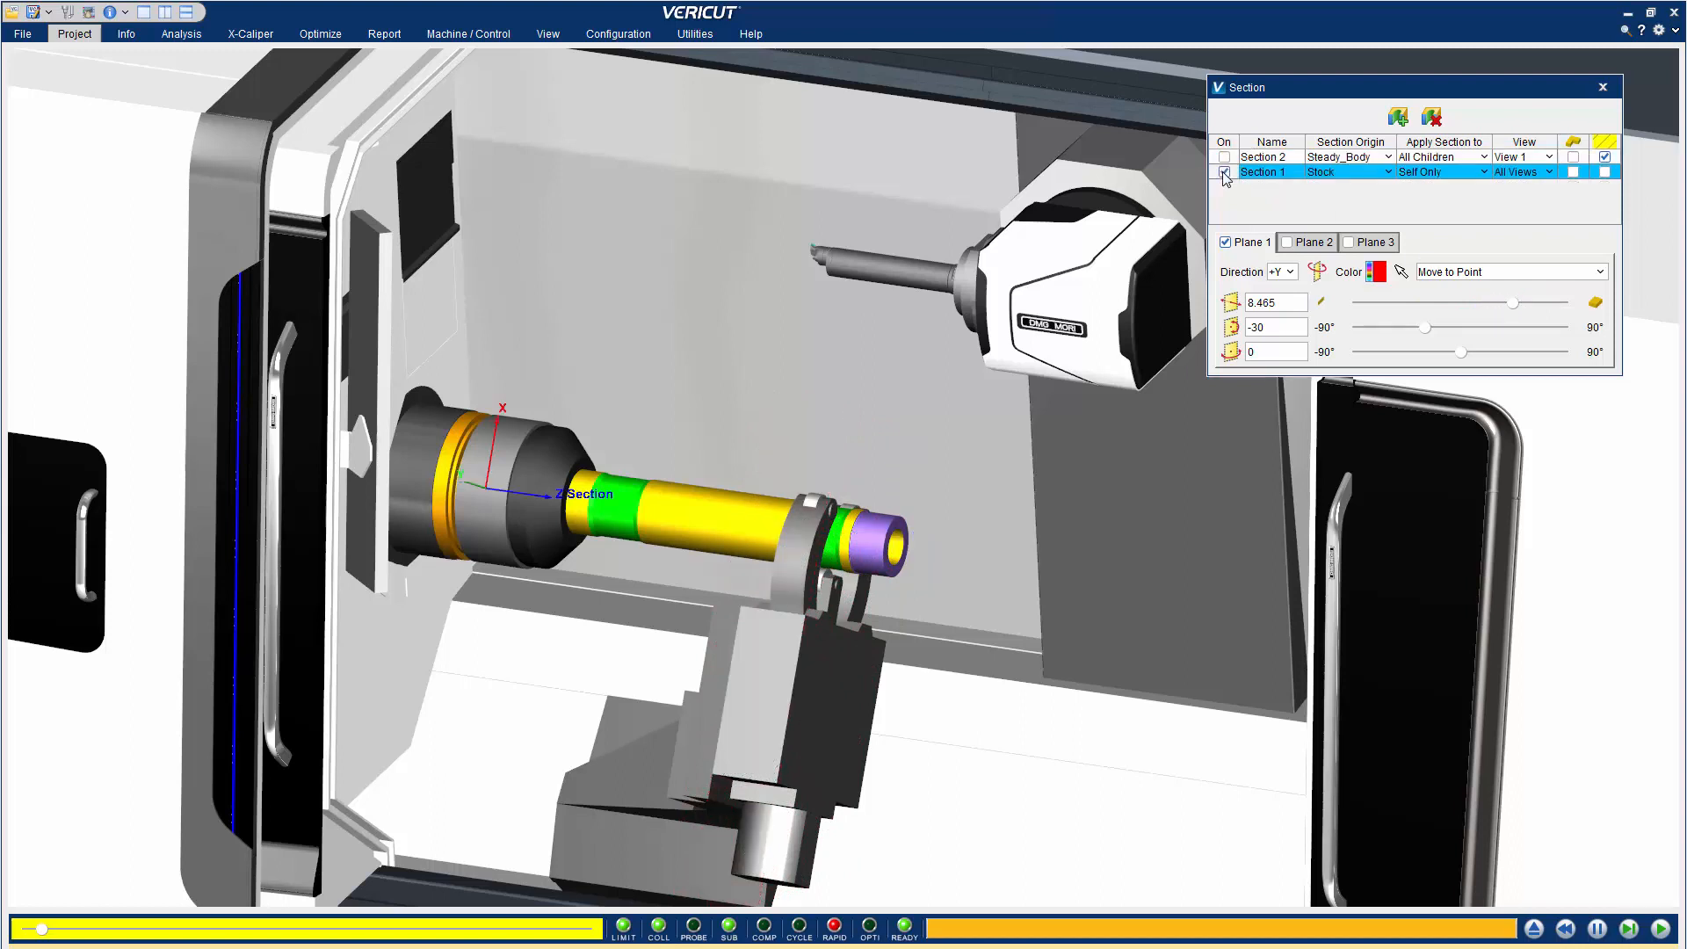
Select the Section 1 row and run the turning simulation to the end.
left_click(1224, 173)
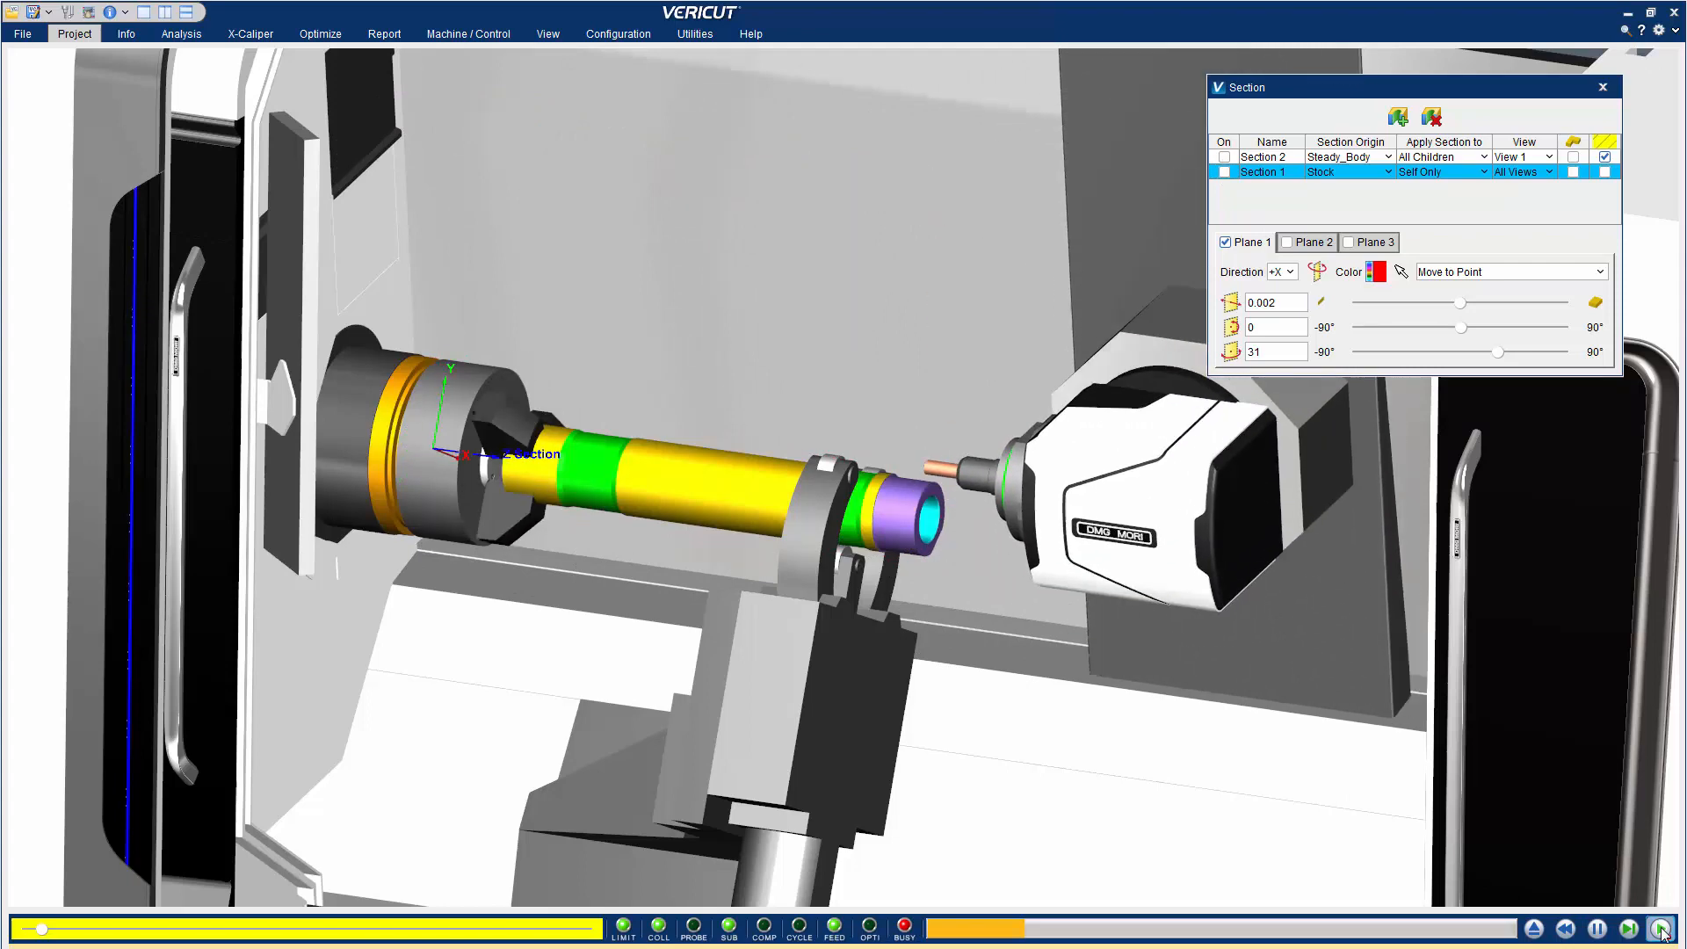
left_click(1660, 927)
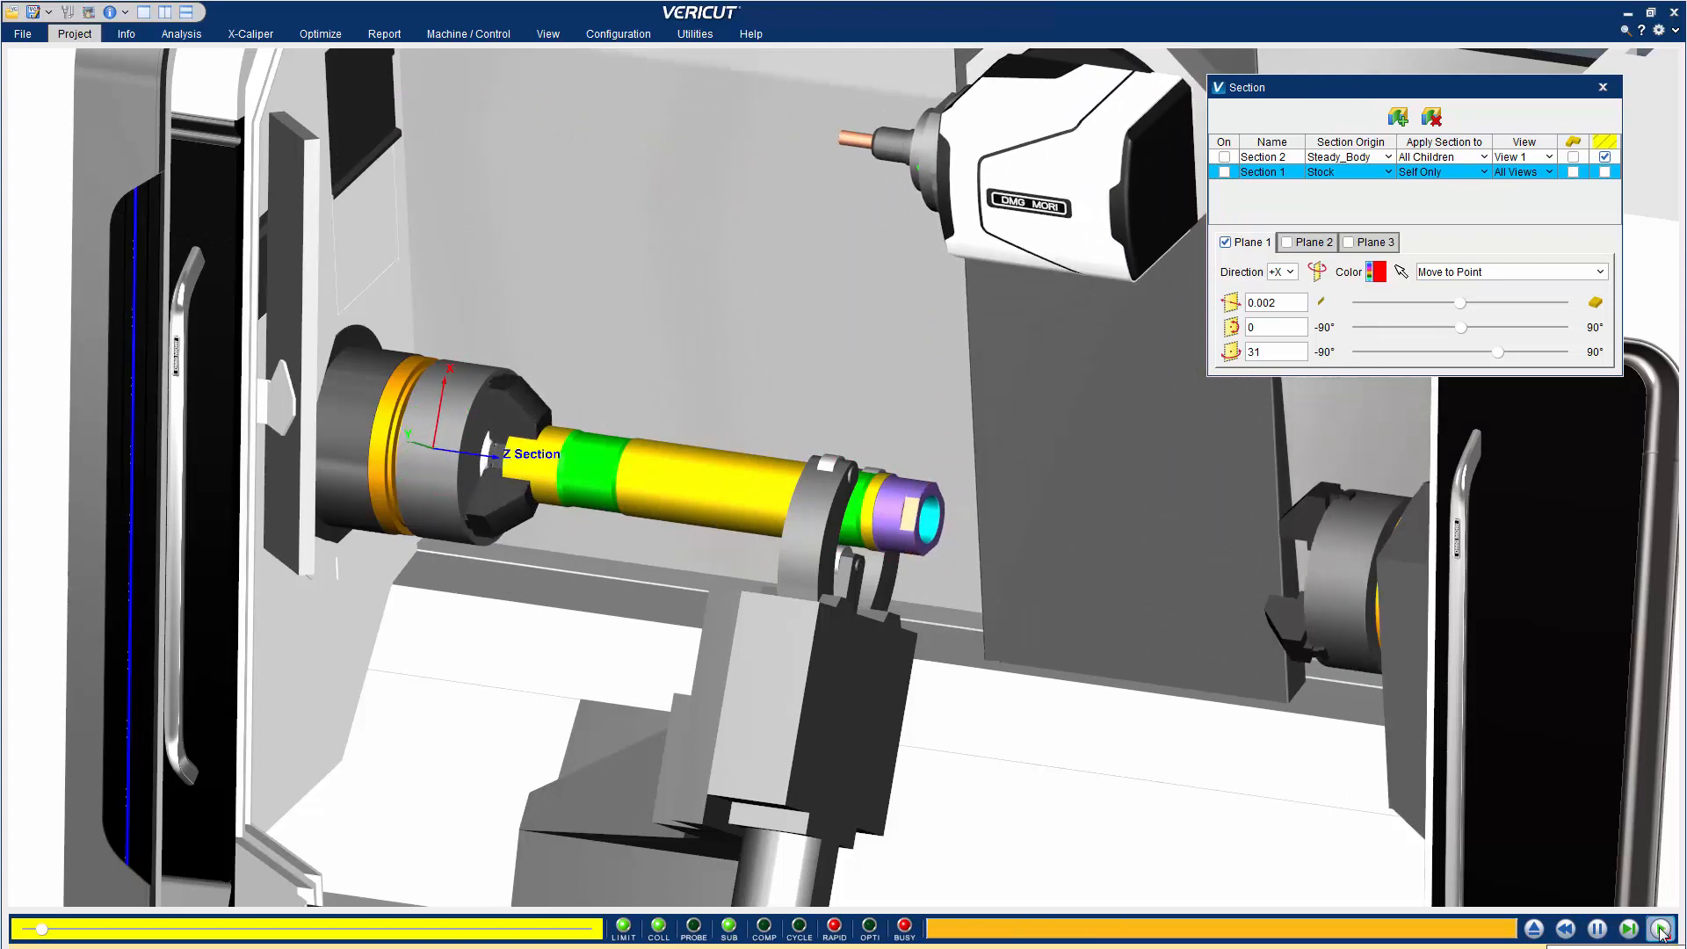